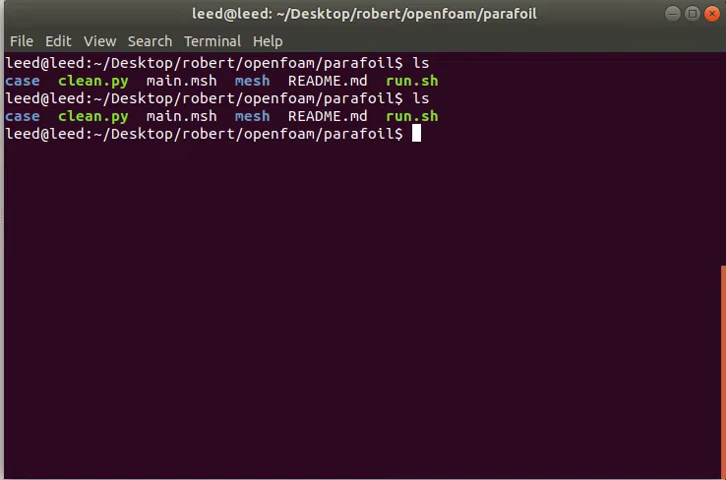
Move into the mesh folder and prepare the gmsh main.geo command.
{"action": "type", "text": "cd mesh"}
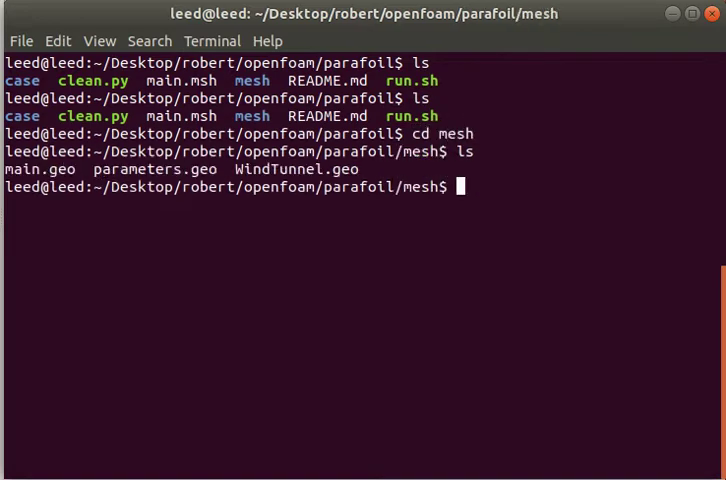
{"action": "type", "text": "gmsh main.geo"}
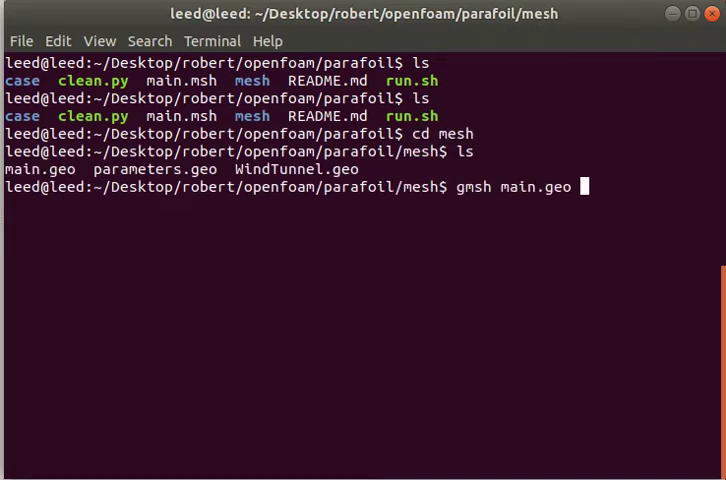
Launch Gmsh on main.geo to show the wind tunnel box with the airfoil inside.
{"action": "key", "text": "Return"}
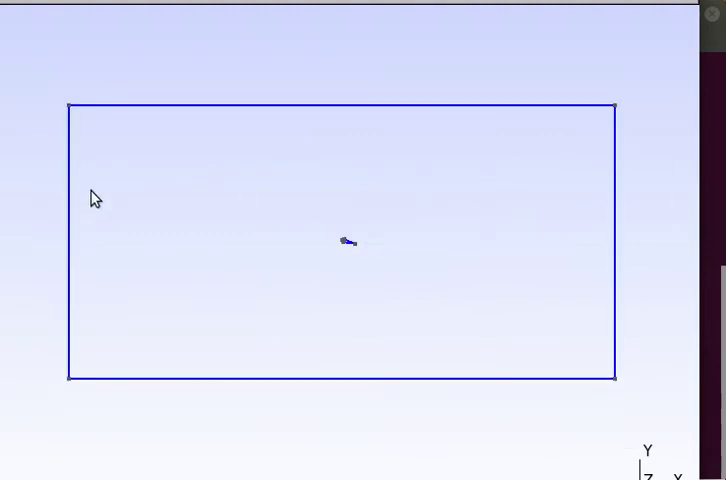
{"action": "mouse_move", "coordinate": [504, 116]}
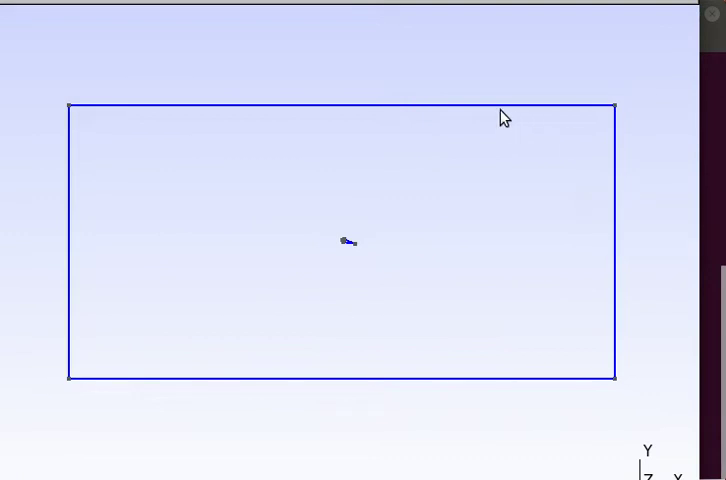
Zoom in until the airfoil profile and its rounded leading edge fill the view.
{"action": "left_click_drag", "start_coordinate": [504, 116], "coordinate": [338, 210]}
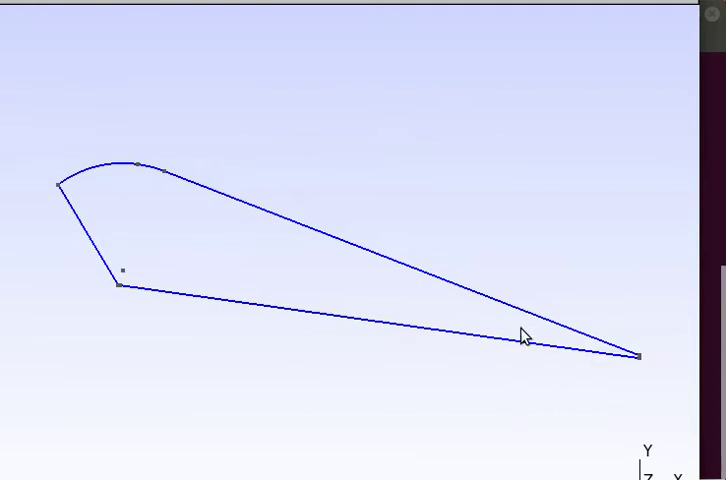
{"action": "mouse_move", "coordinate": [344, 120]}
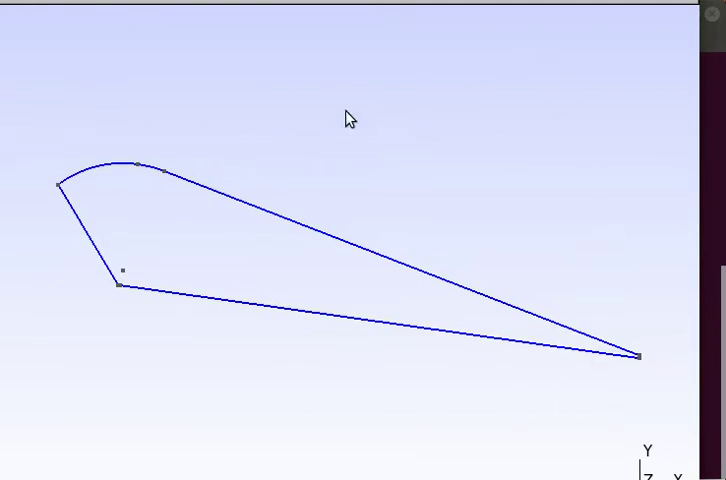
{"action": "mouse_move", "coordinate": [140, 200]}
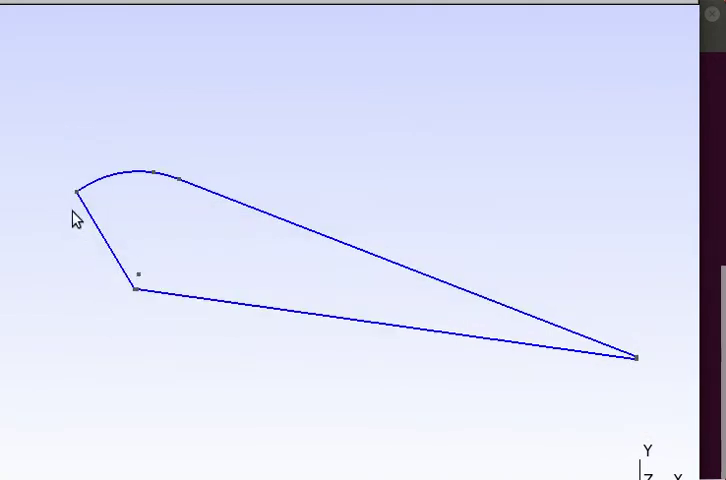
{"action": "mouse_move", "coordinate": [68, 240]}
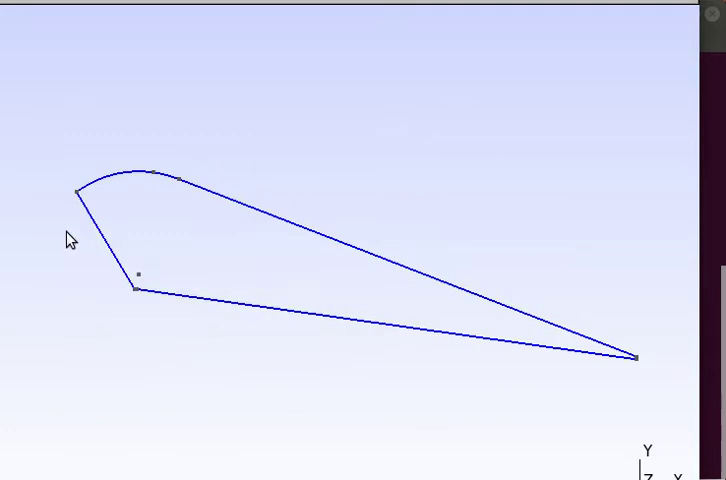
{"action": "mouse_move", "coordinate": [636, 352]}
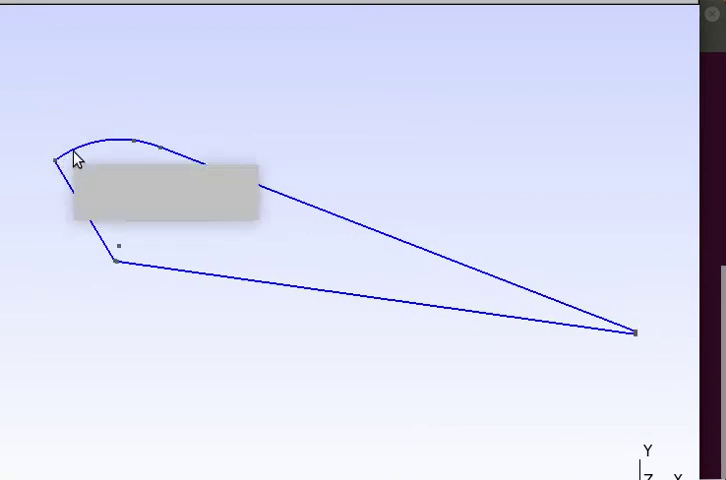
{"action": "mouse_move", "coordinate": [80, 160]}
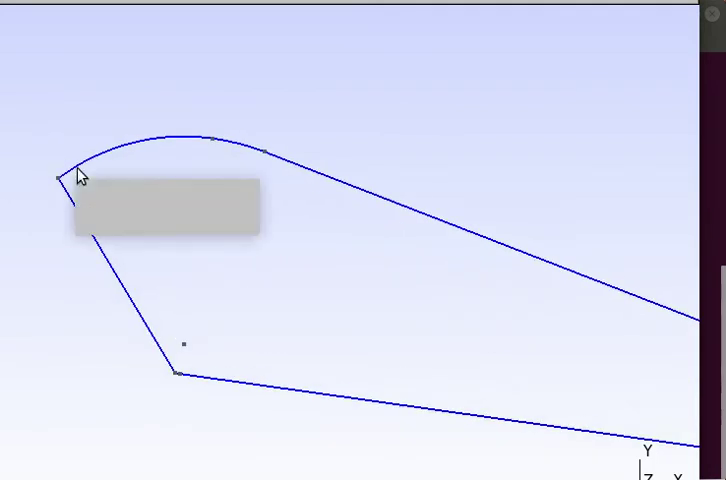
{"action": "mouse_move", "coordinate": [148, 156]}
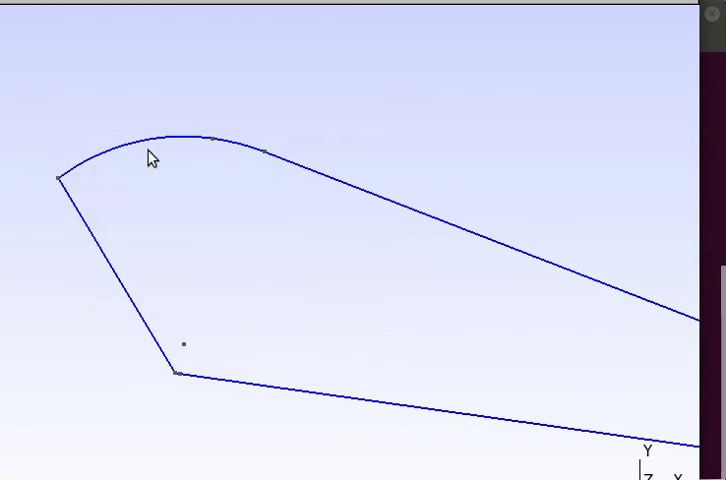
{"action": "mouse_move", "coordinate": [192, 152]}
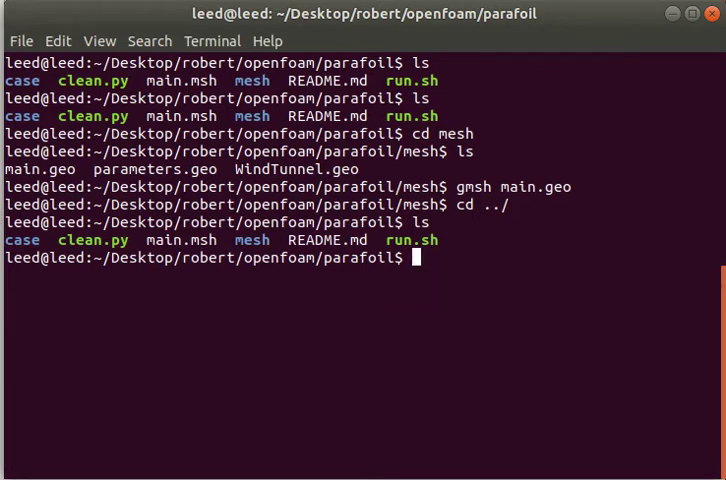
Prepare the ./run.sh command in the parafoil folder.
{"action": "type", "text": "./"}
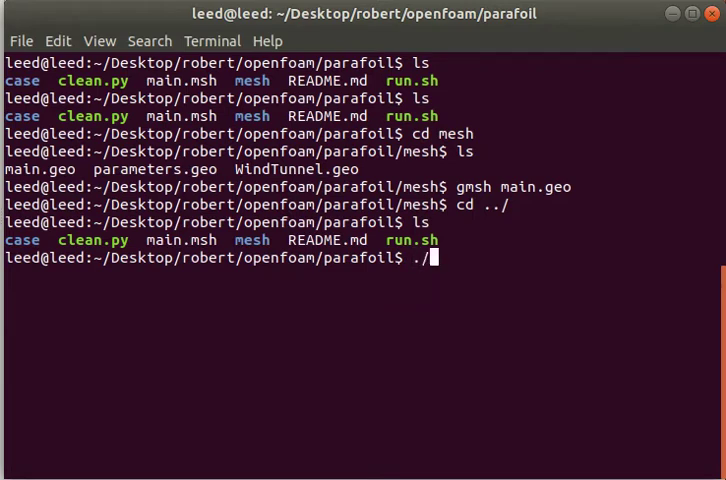
{"action": "type", "text": "run.sh"}
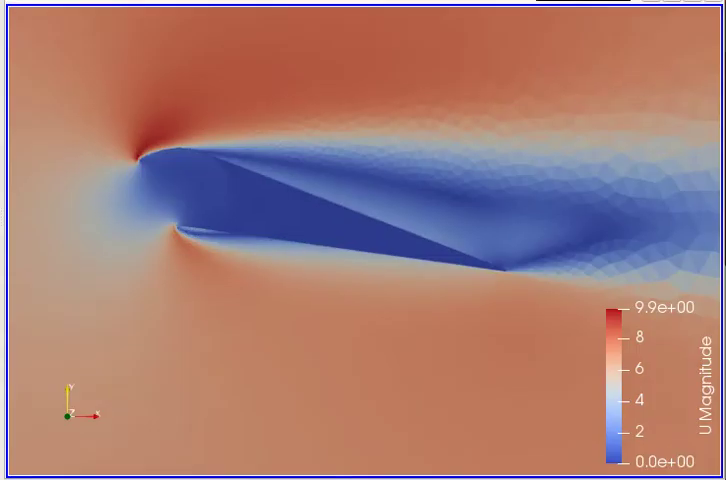
{"action": "mouse_move", "coordinate": [246, 44]}
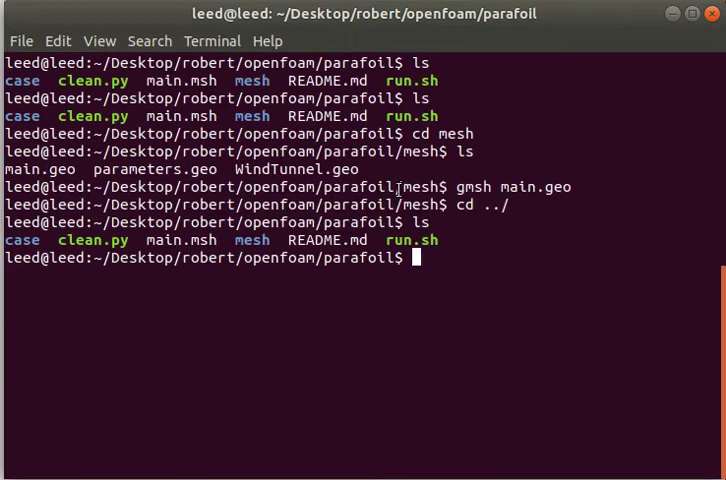
List the case folder's time directories and contents.
{"action": "type", "text": "ls"}
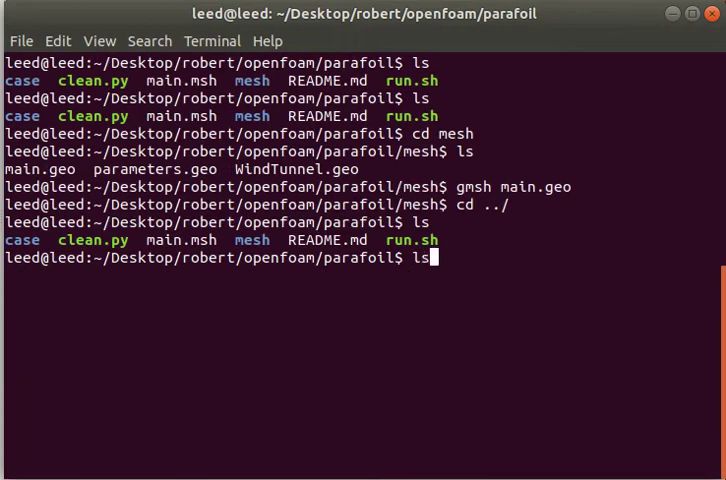
{"action": "type", "text": "case"}
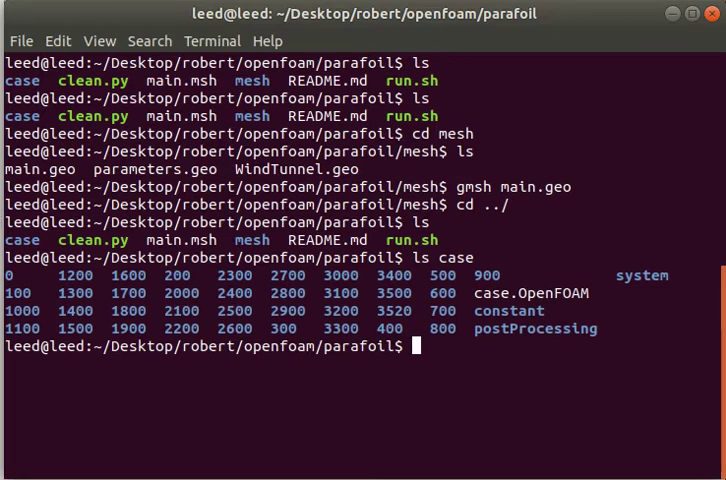
{"action": "type", "text": "ls case/system/"}
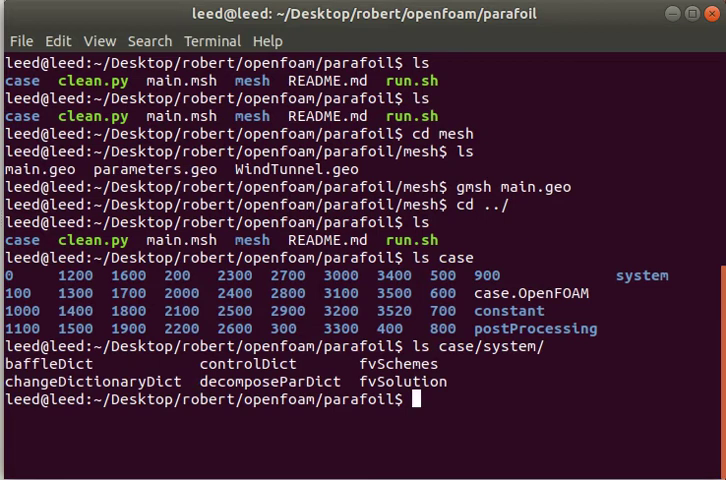
Move into case/system and start opening baffleDict in vim.
{"action": "type", "text": "cd case"}
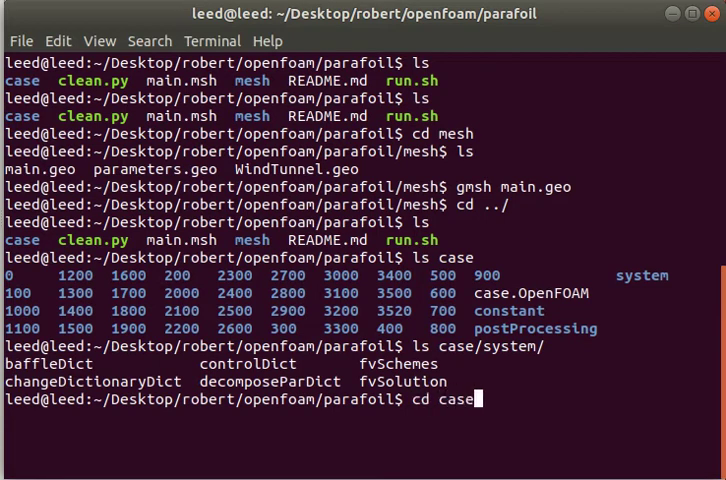
{"action": "type", "text": "/system/"}
{"action": "type", "text": "ls"}
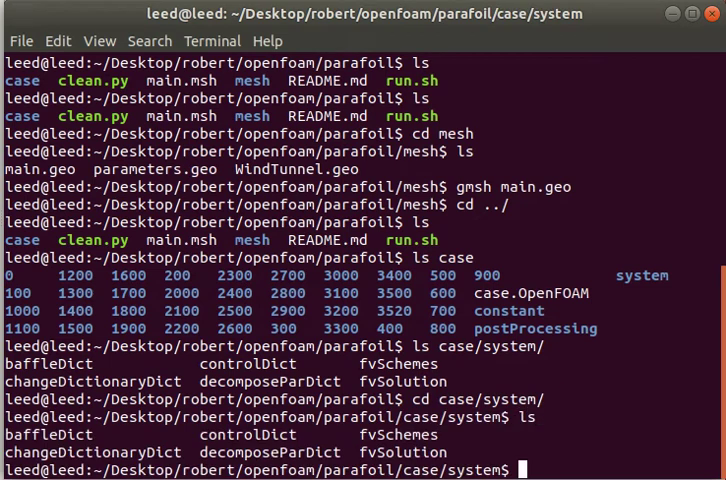
{"action": "type", "text": "vim baffle"}
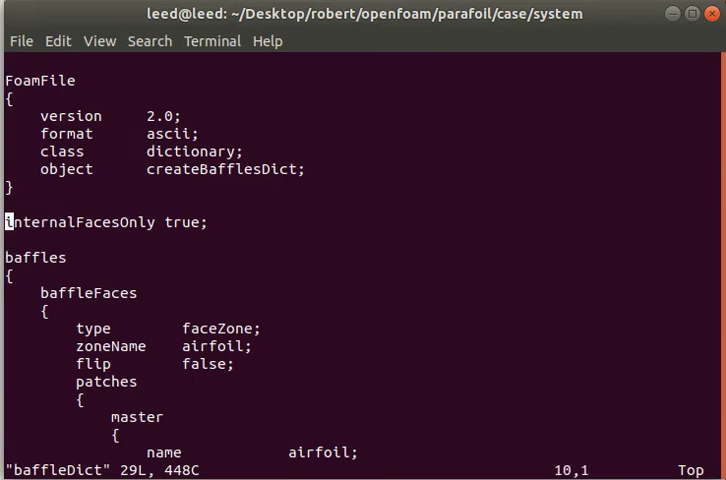
{"action": "scroll", "scroll_direction": "down", "scroll_amount": 3}
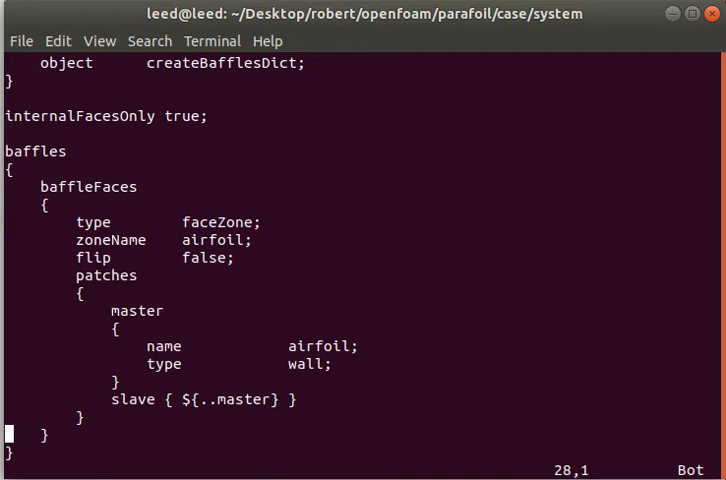
{"action": "key", "text": "Up"}
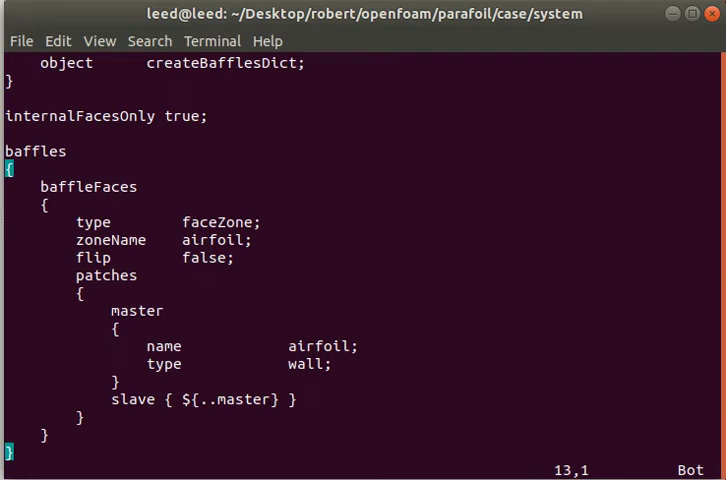
{"action": "key", "text": "V"}
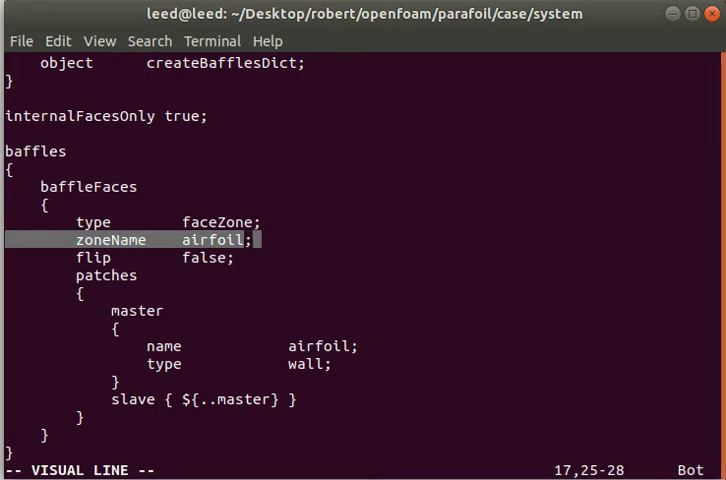
{"action": "key", "text": "Escape"}
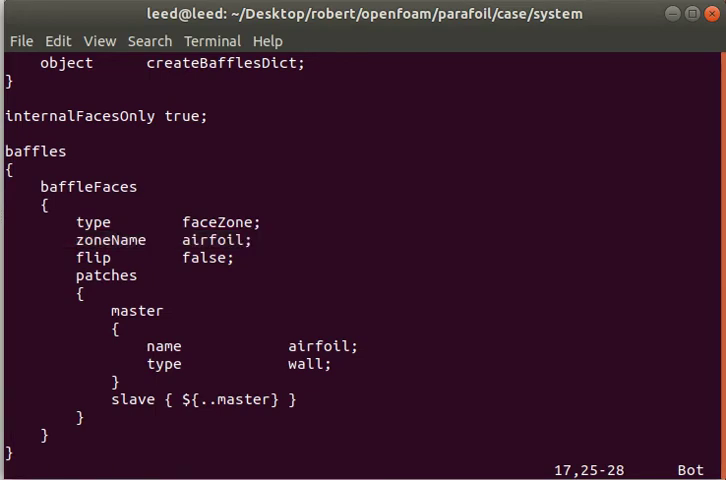
{"action": "left_click", "coordinate": [228, 258]}
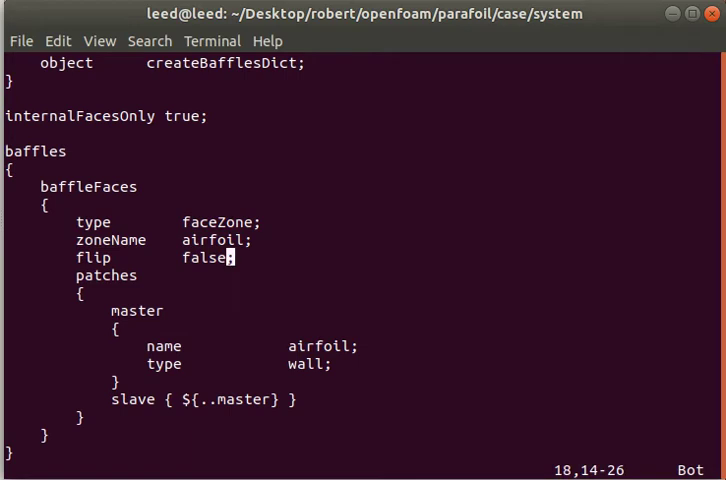
{"action": "key", "text": "V"}
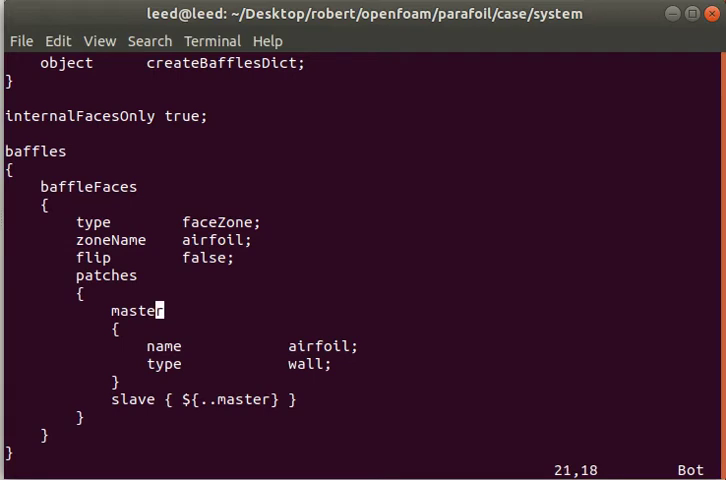
Highlight the slave baffle entry in baffleDict, clear it, and review the remaining entries.
{"action": "key", "text": "V"}
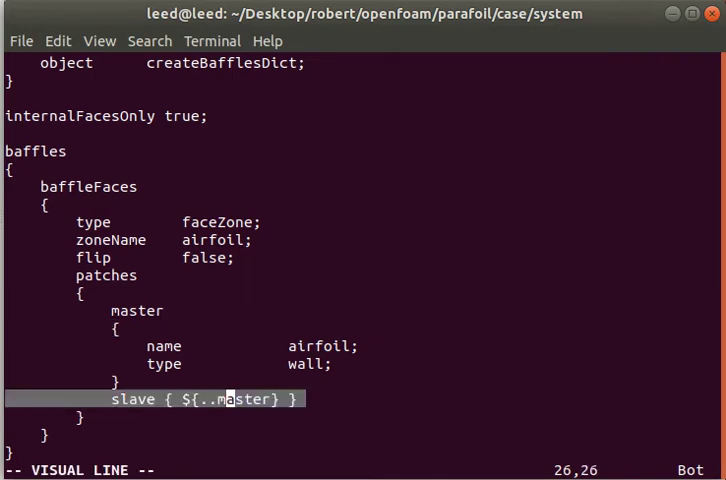
{"action": "key", "text": "Escape"}
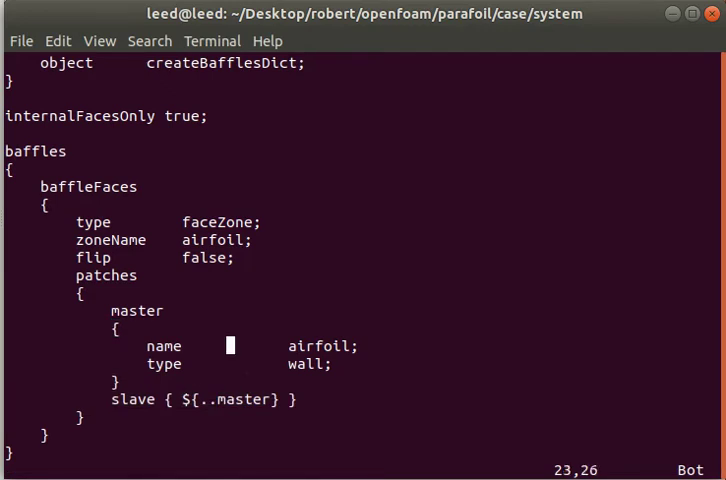
{"action": "key", "text": "V"}
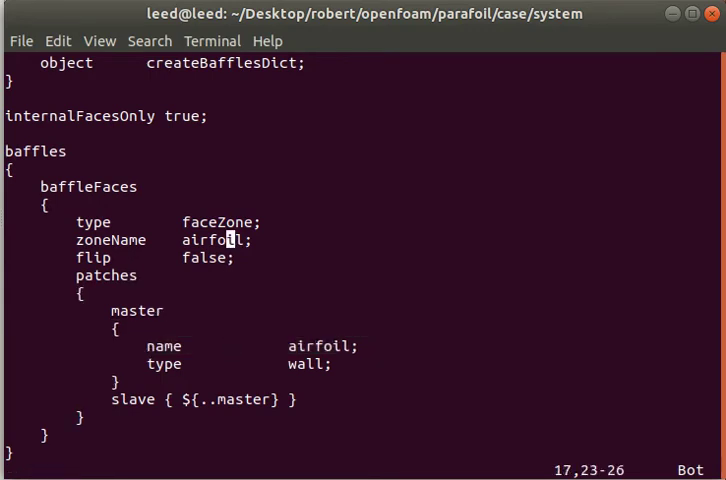
{"action": "key", "text": "V"}
{"action": "type", "text": "vim "}
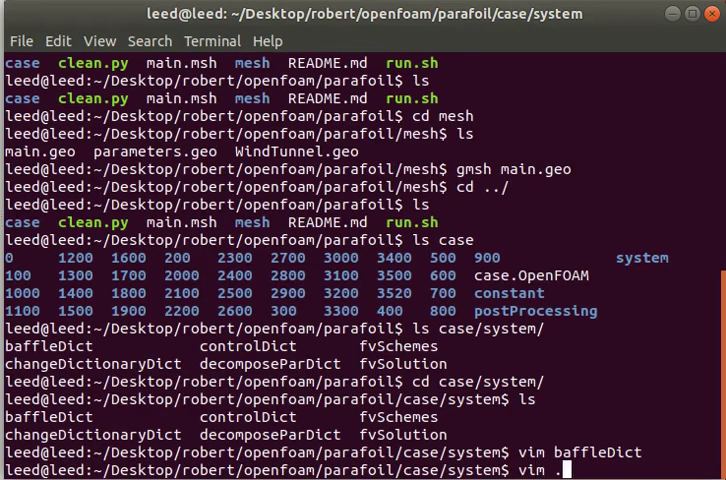
{"action": "type", "text": "./../g"}
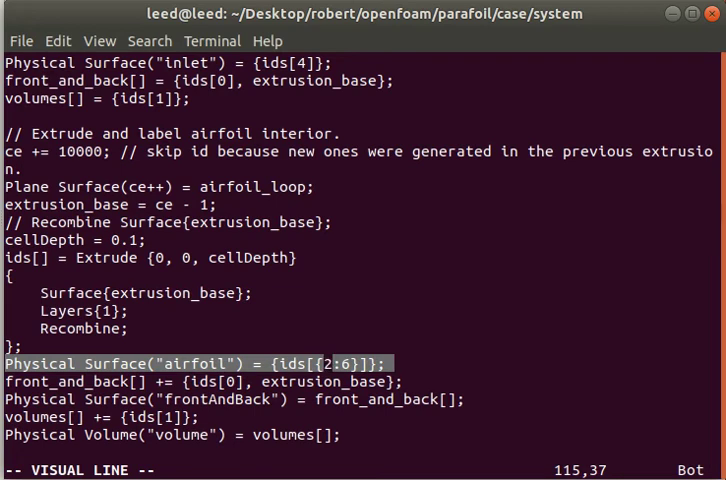
{"action": "type", "text": ":q"}
{"action": "type", "text": "ls"}
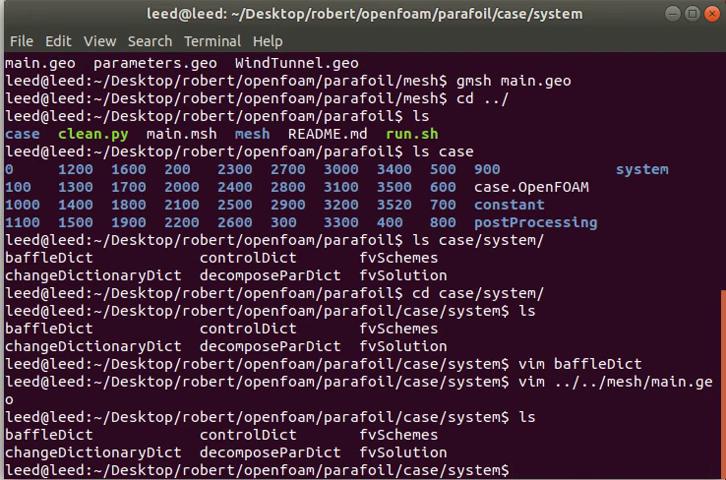
{"action": "type", "text": "c"}
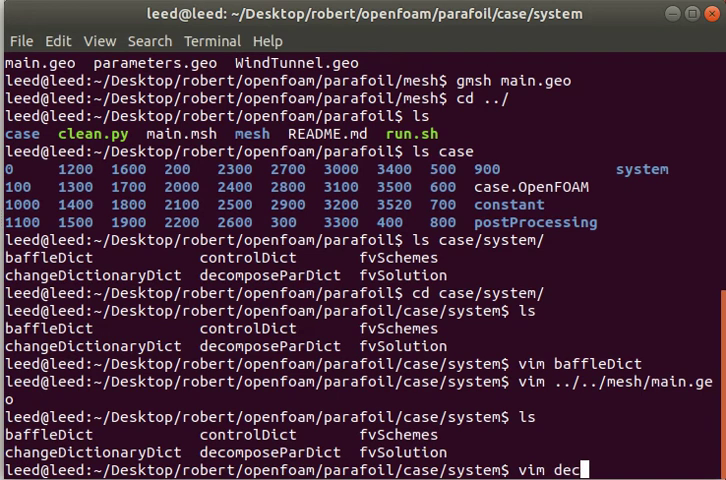
{"action": "key", "text": "Return"}
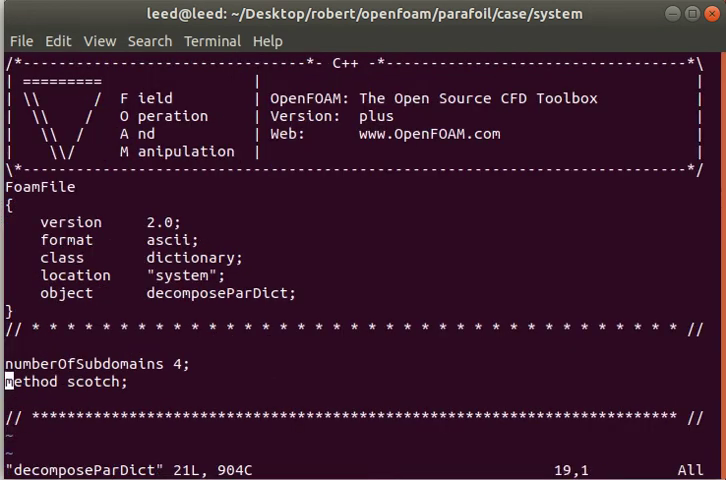
{"action": "key", "text": "V"}
{"action": "type", "text": "cd ../"}
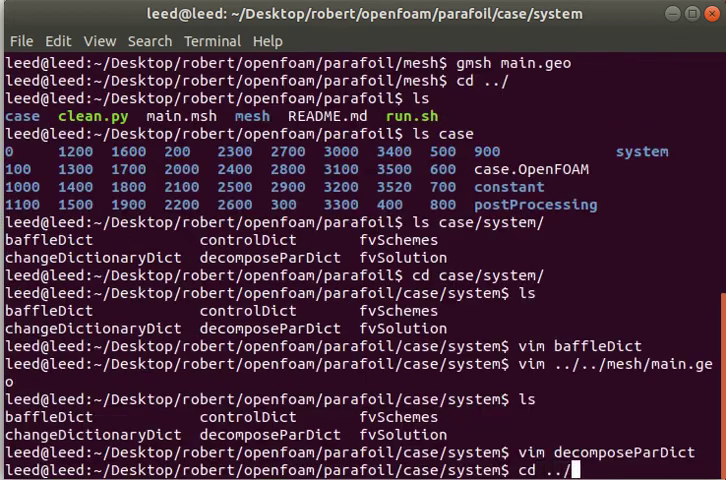
Open run.sh from the parafoil folder and highlight its mpirun parallel-run line.
{"action": "key", "text": "Return"}
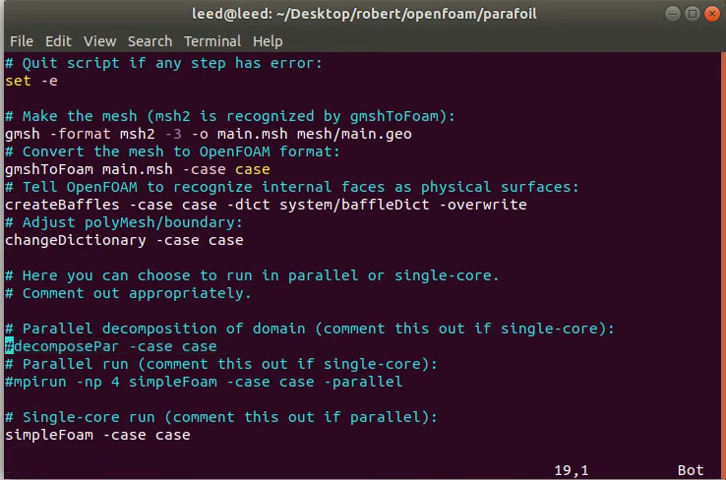
{"action": "key", "text": "V"}
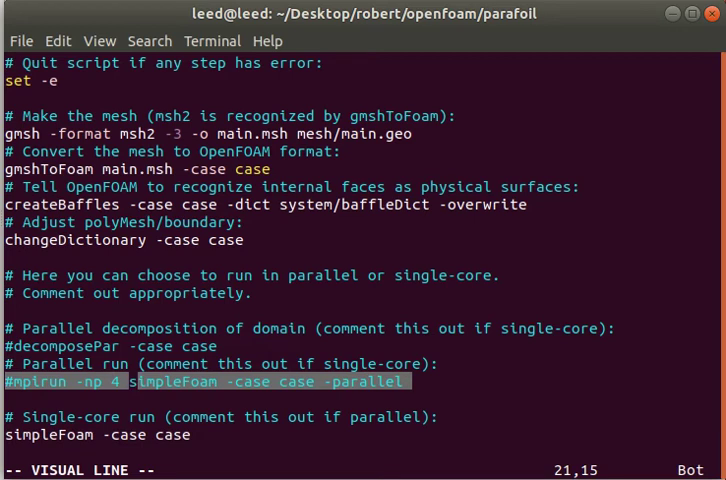
{"action": "key", "text": "Escape"}
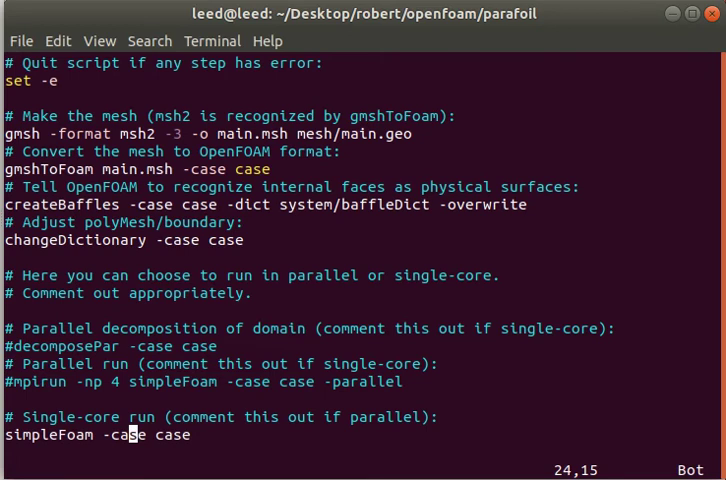
{"action": "key", "text": "V"}
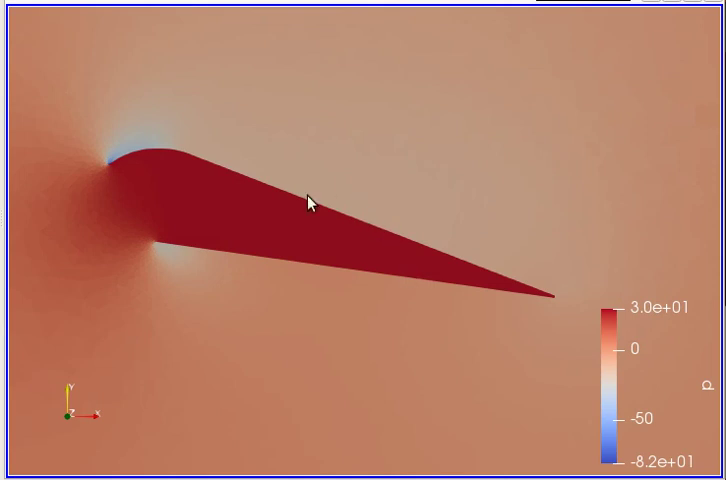
{"action": "mouse_move", "coordinate": [172, 174]}
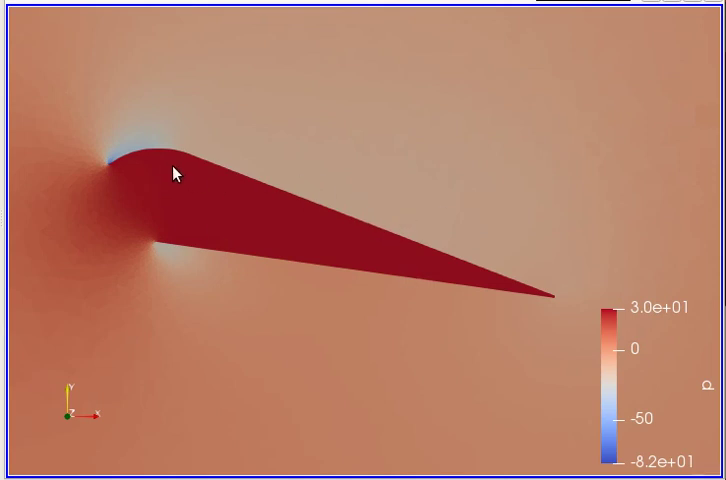